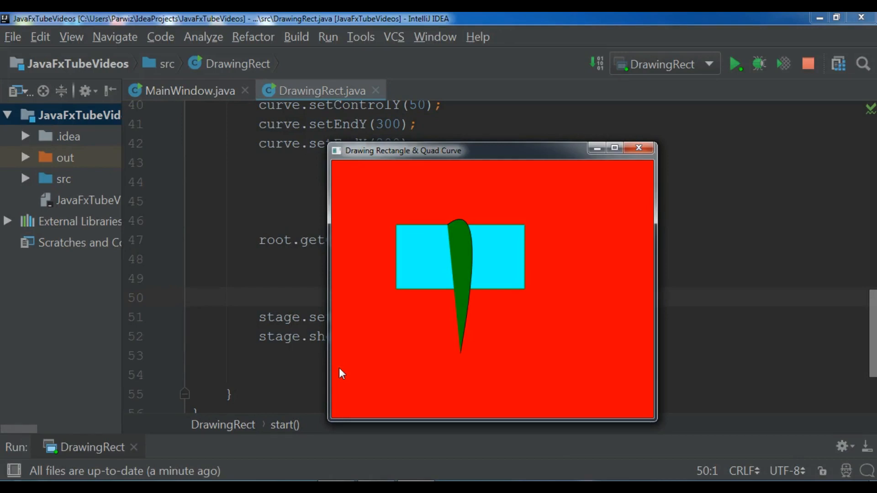
mouse_move(542, 231)
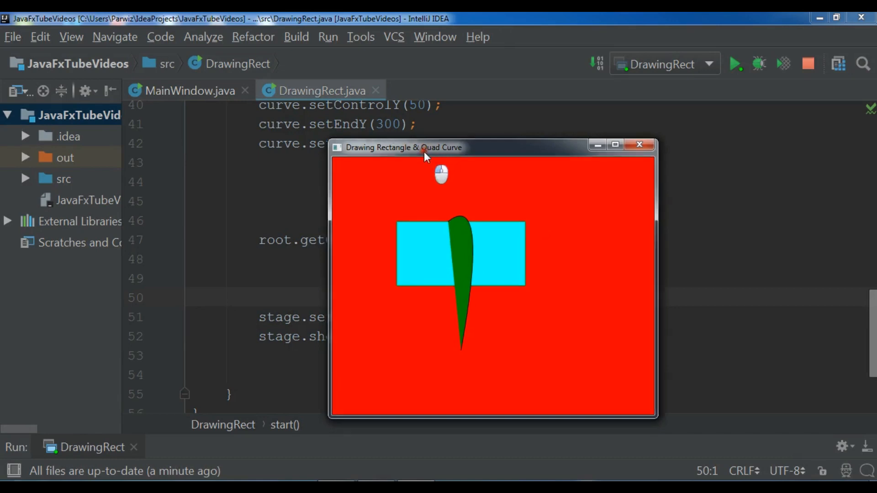
Move the running rectangle and quad curve demo window aside and close it
left_click_drag(403, 147, 417, 124)
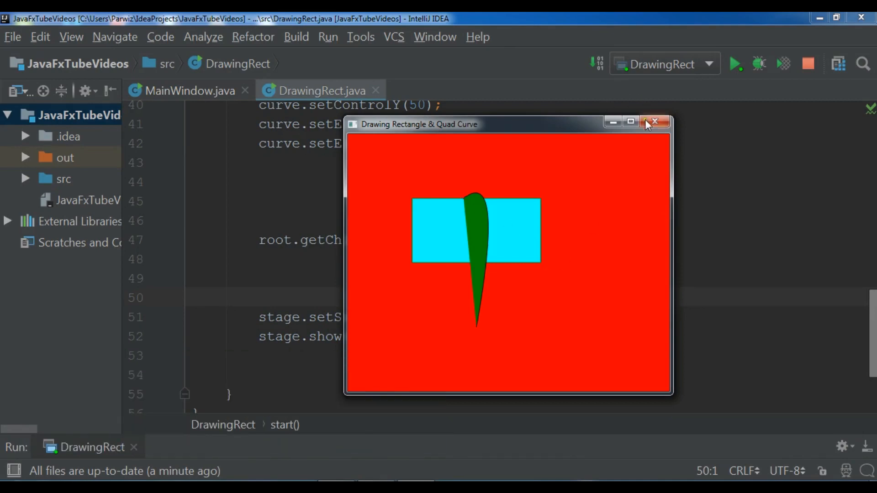
left_click(654, 121)
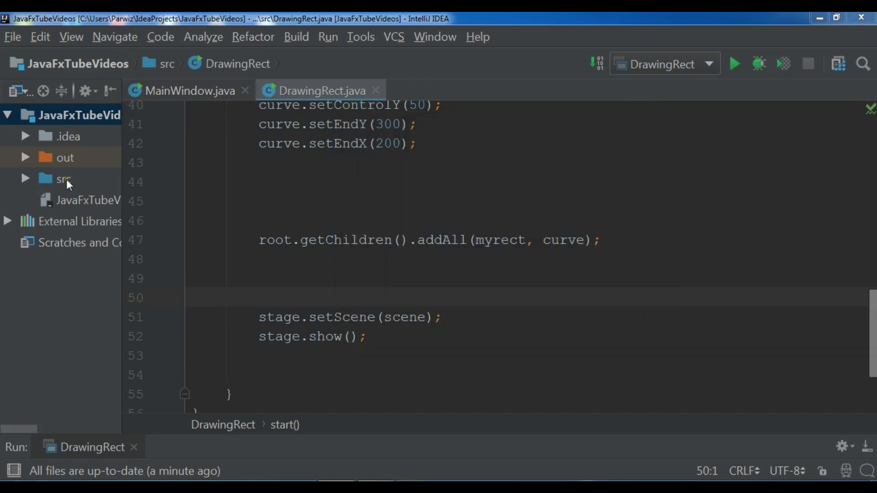
Create a JavaFX application class DrawingEllipse in src with start parameter named stage
right_click(63, 179)
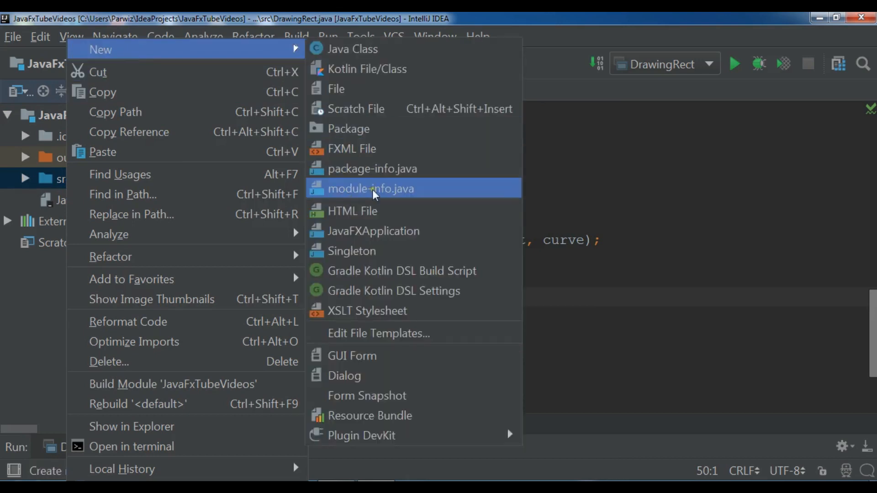
left_click(373, 231)
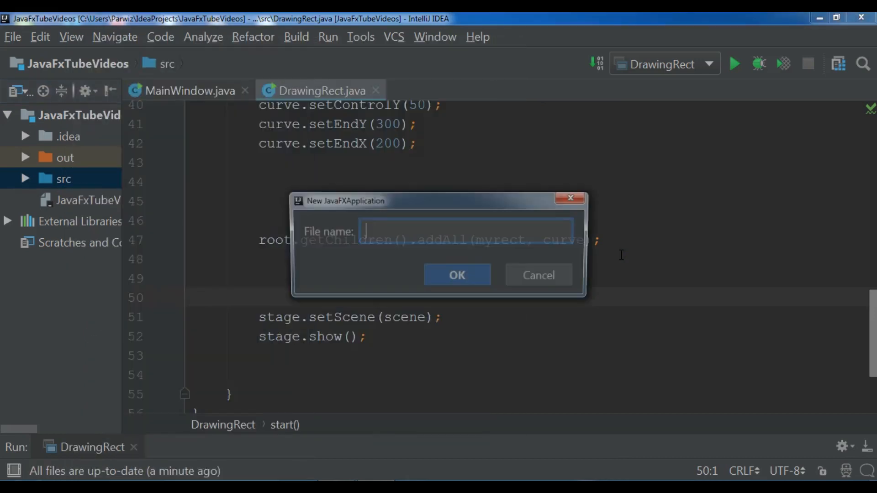
type("Drawing")
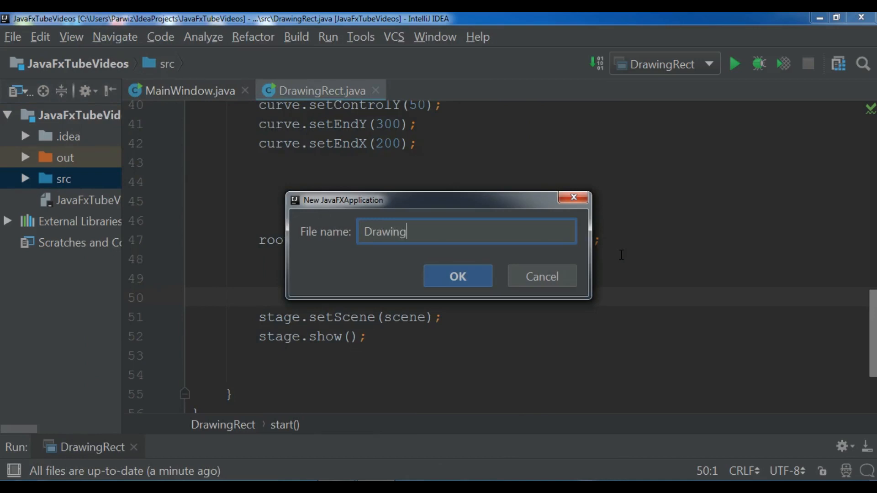
type("Ellipse")
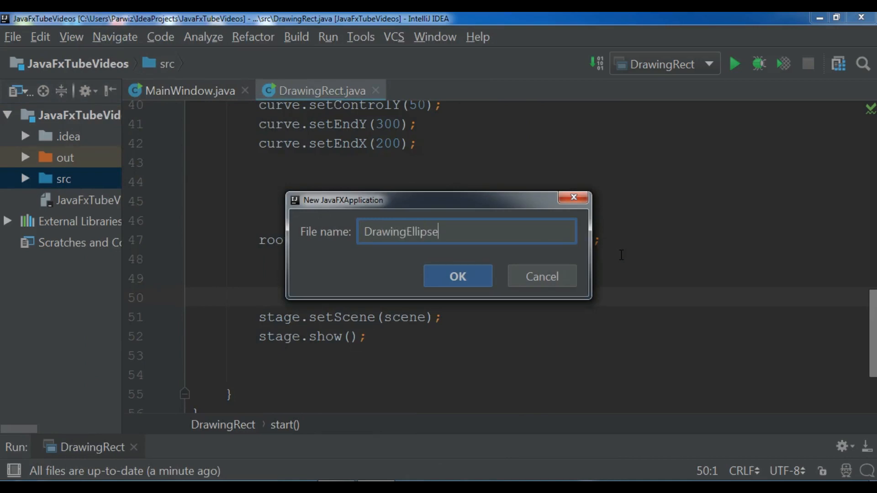
left_click(457, 276)
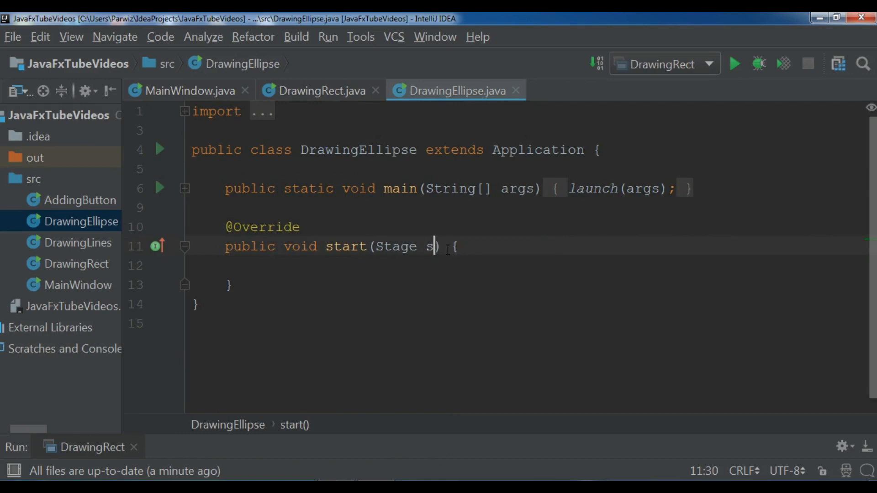
type("tage")
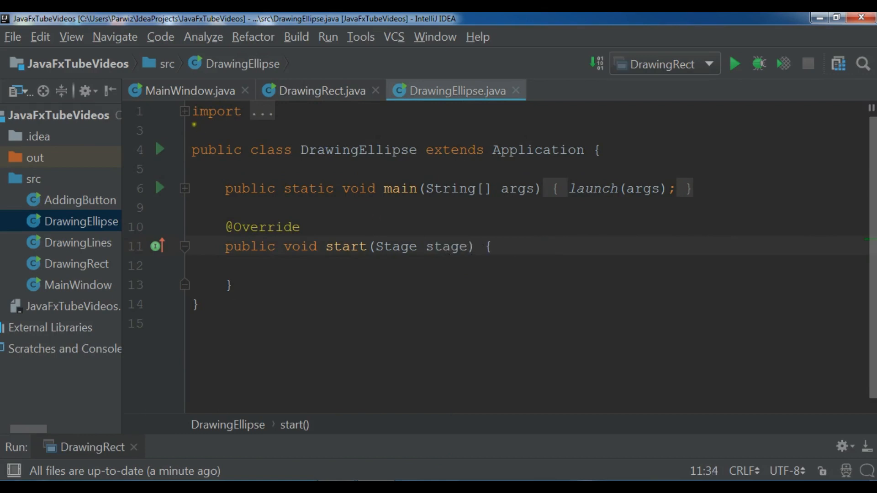
Copy MainWindow's start body (title, Group root, 400x400 Scene, show) into DrawingEllipse, importing Group and Scene
left_click(188, 91)
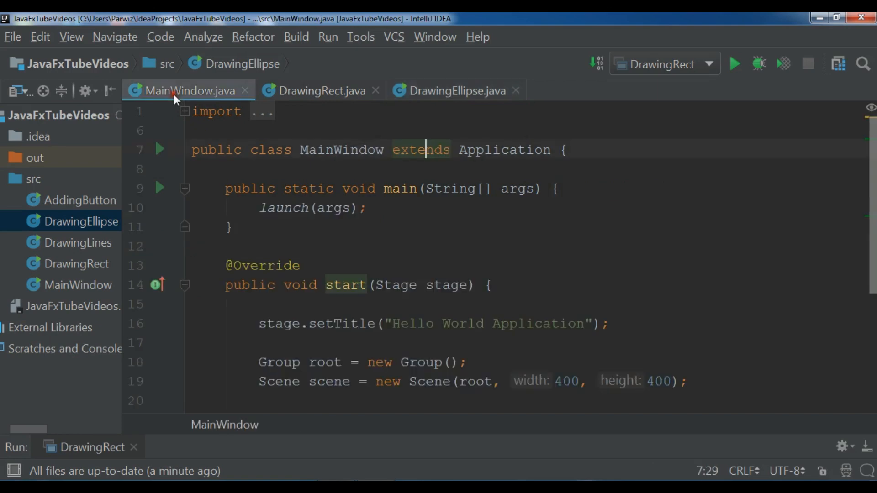
scroll("down", 3)
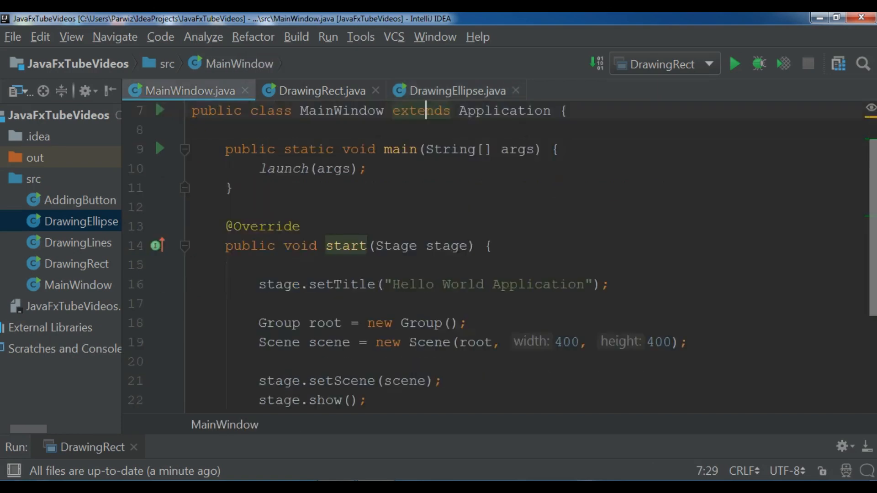
scroll("down", 3)
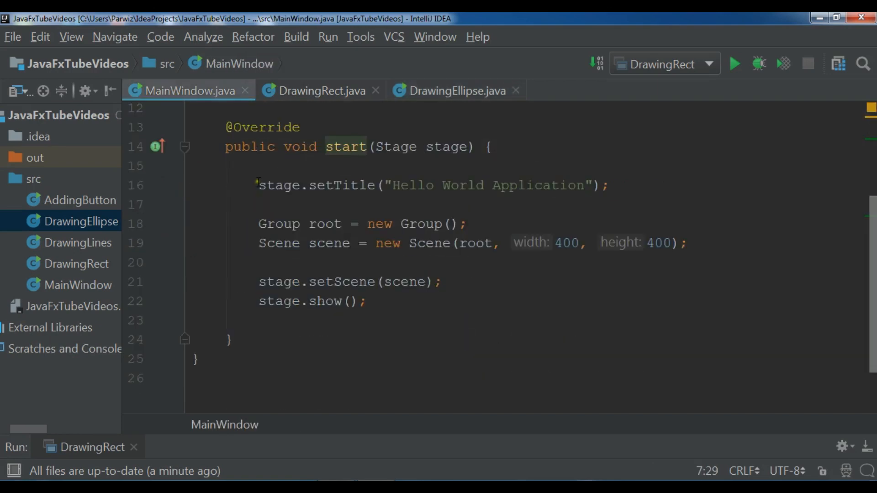
left_click_drag(259, 185, 366, 300)
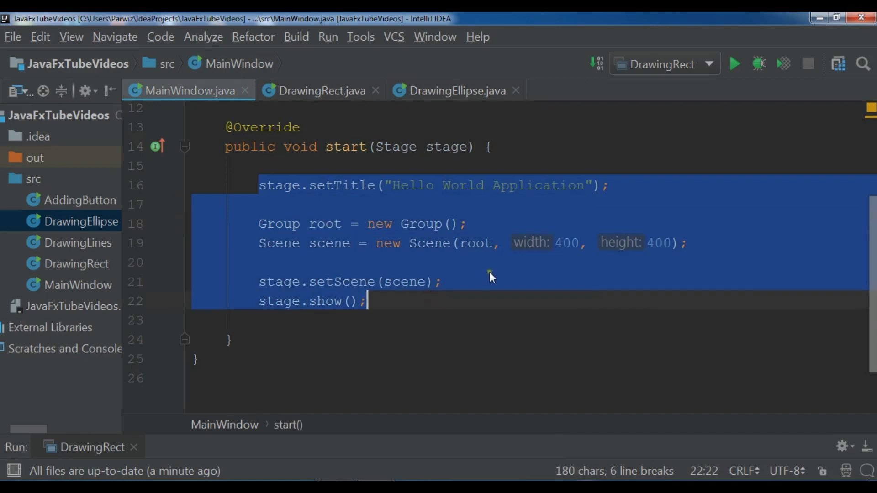
left_click(456, 90)
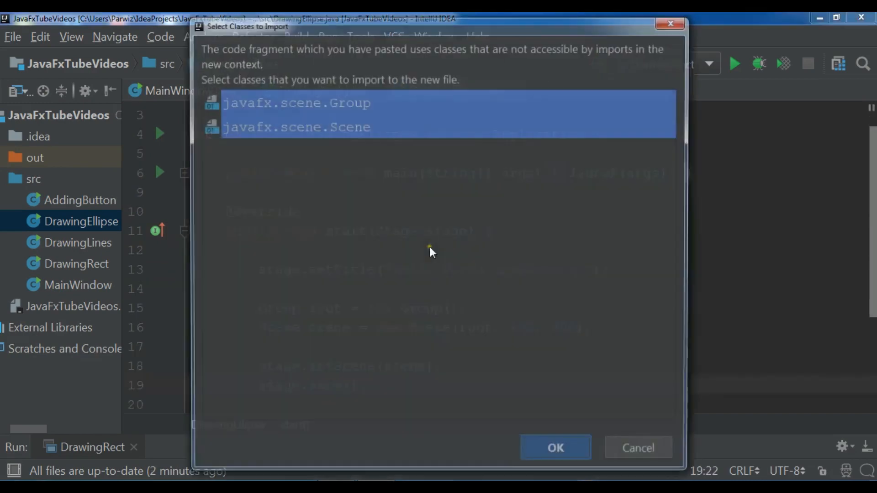
left_click(554, 447)
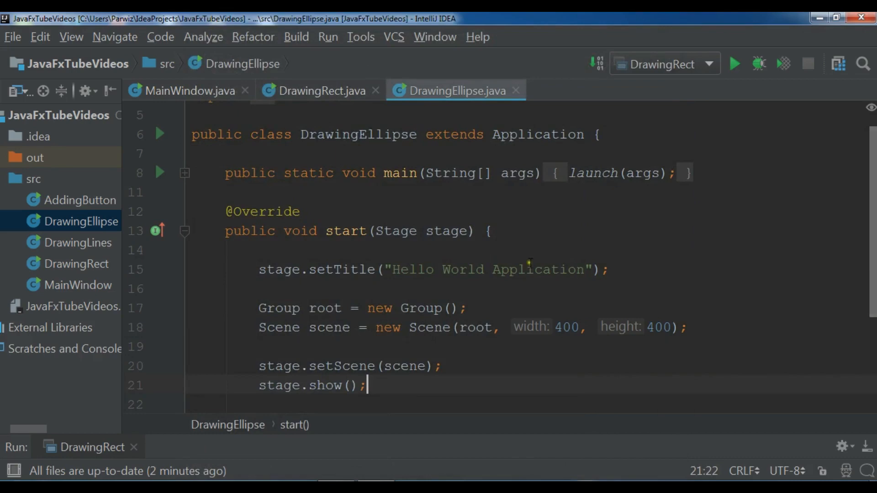
Change the window title text to "Drawing Ellipse"
key("Backspace")
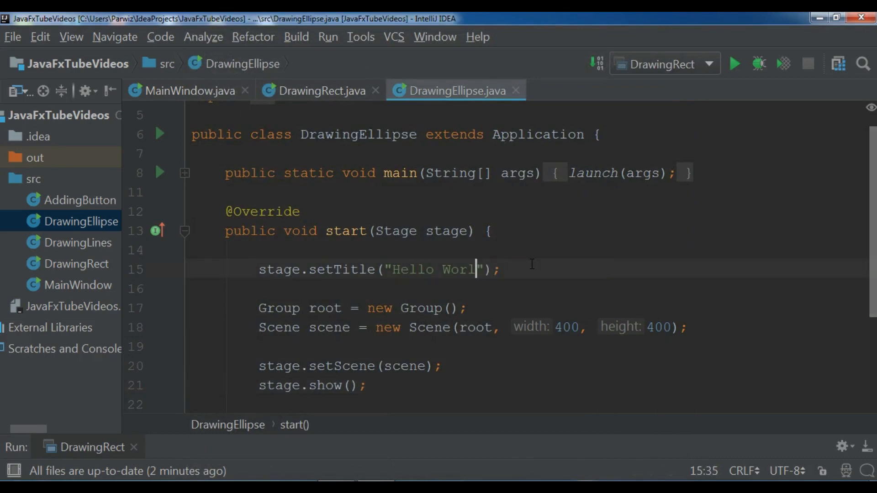
key("Backspace")
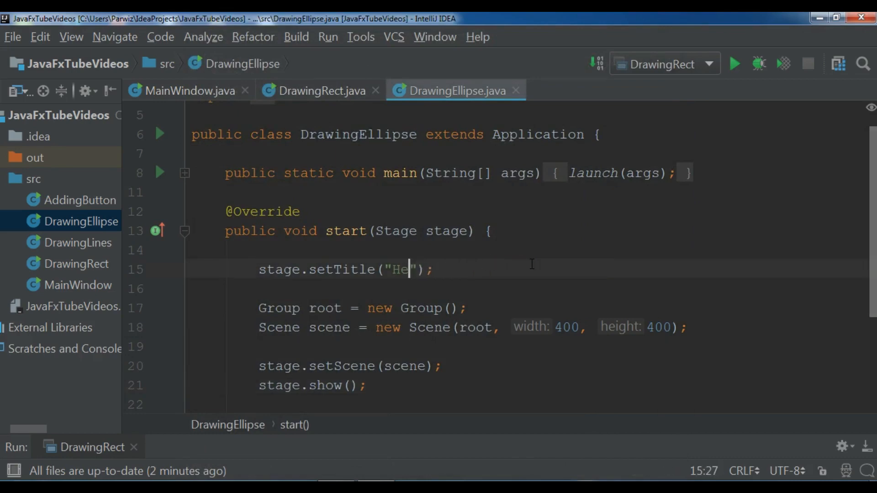
type("rawing Ellips")
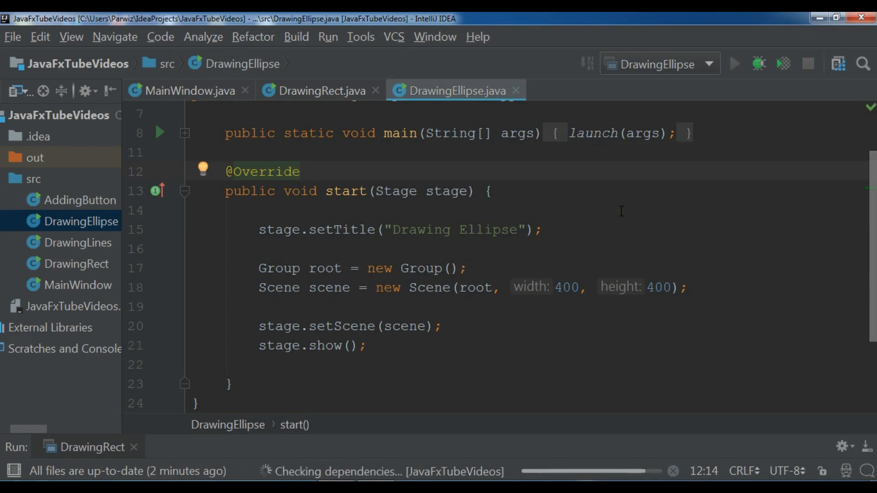
Run DrawingEllipse, view its blank 400x400 window, and close it
left_click(734, 63)
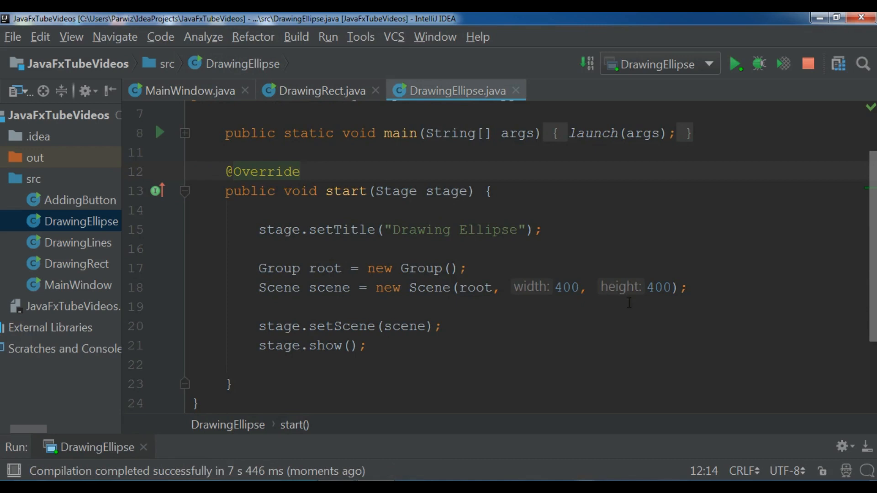
left_click(736, 63)
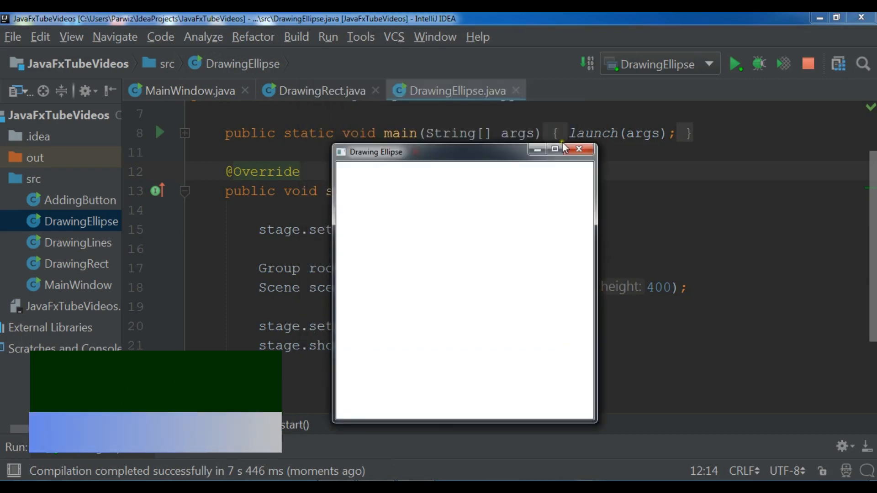
left_click(579, 148)
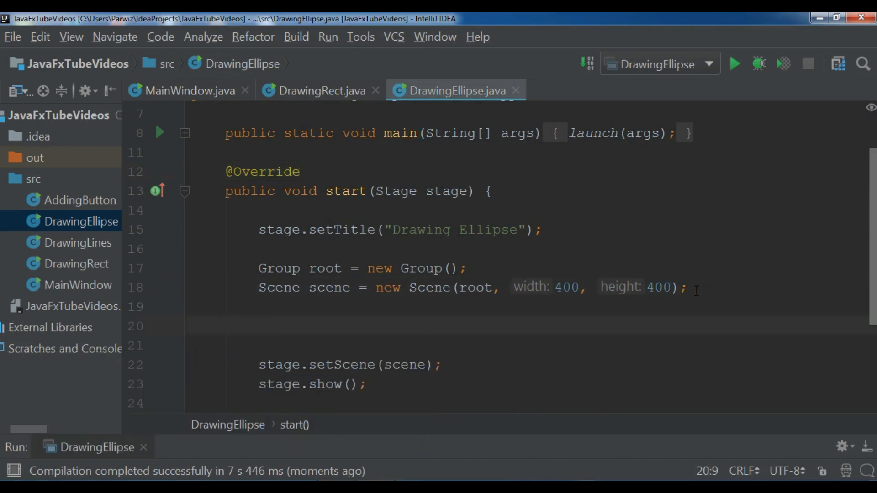
Declare 'Ellipse ellipse = new Ellipse();' after the Scene line in start
type("Ellipse ell")
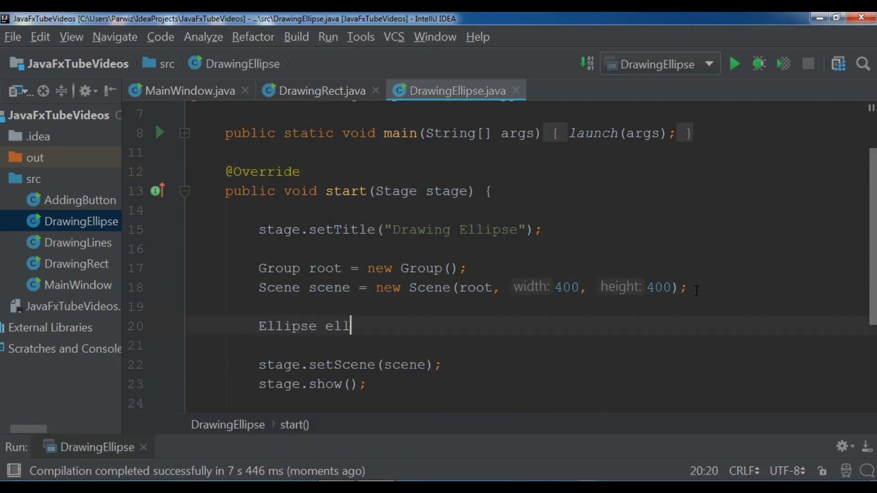
type("ipse = new")
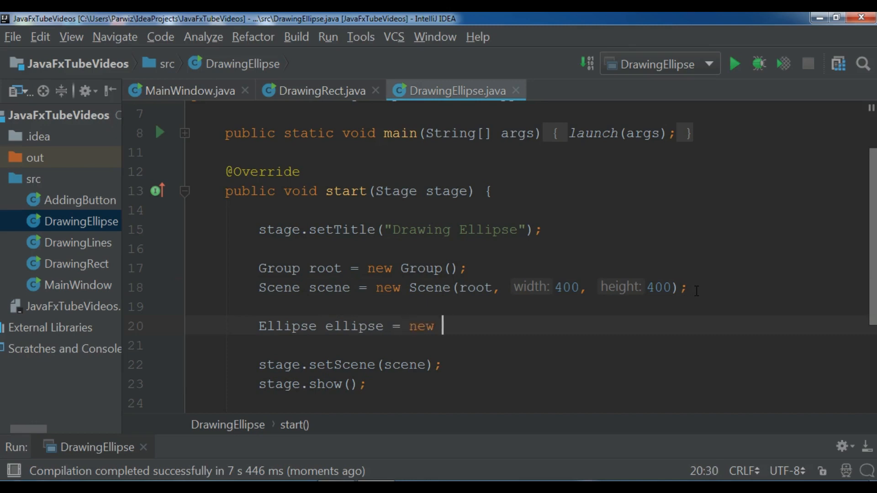
type("Ellipse")
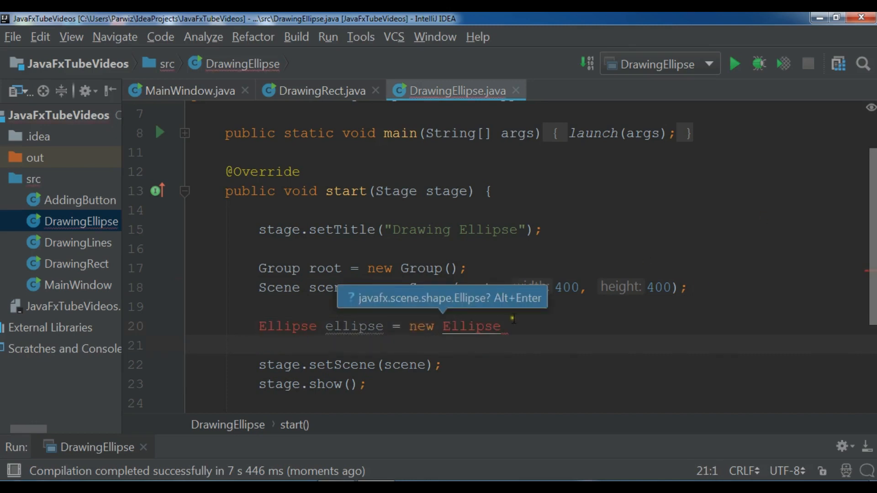
type("()")
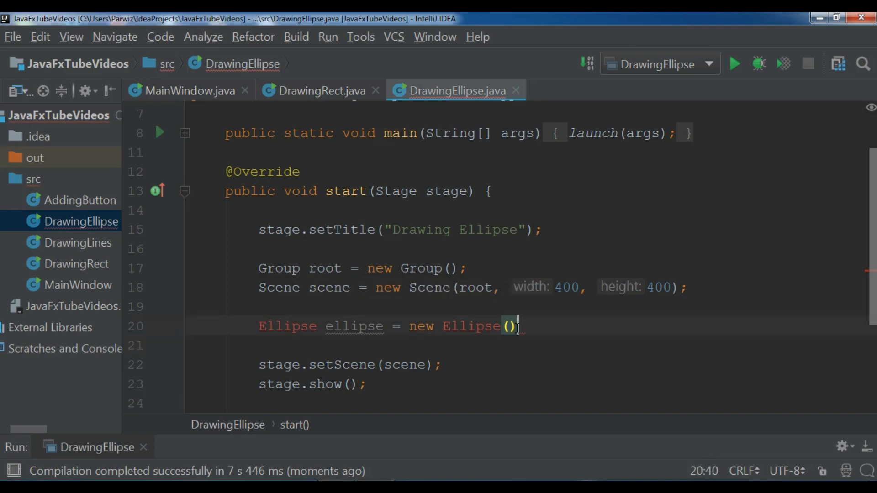
type(";")
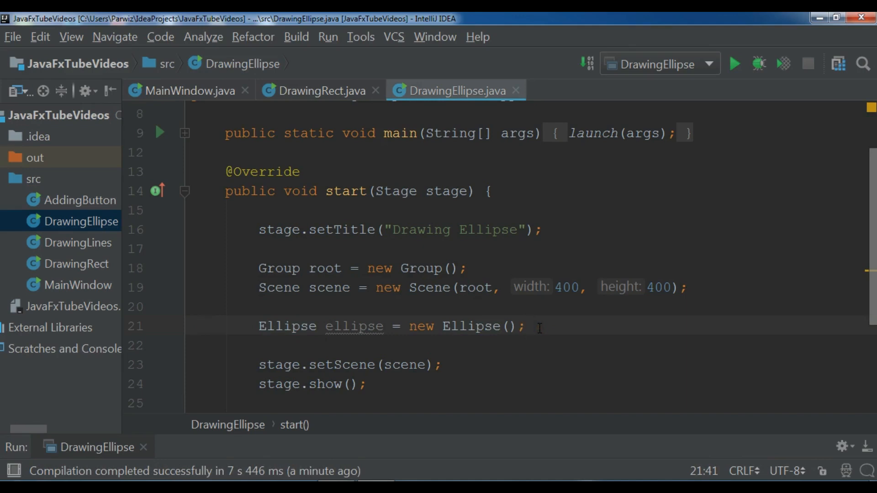
Add ellipse.setStroke(Color.RED); on a new line below the declaration
key("enter")
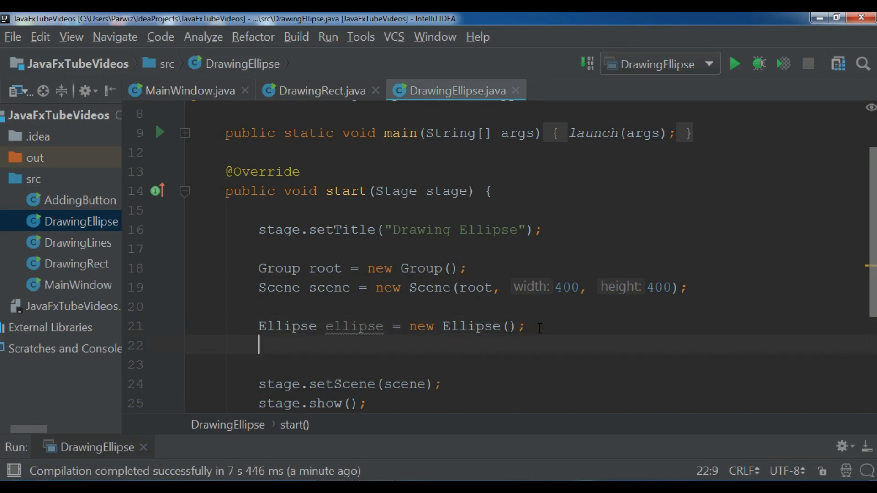
type("el")
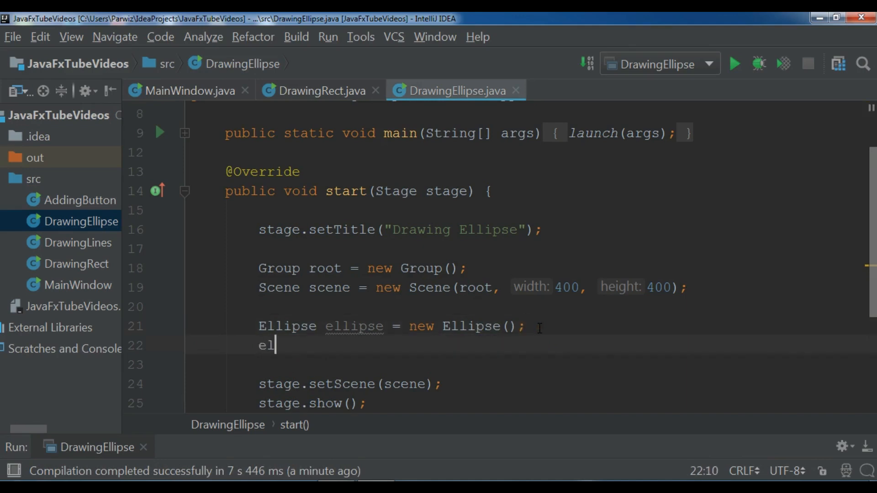
type("lipse.")
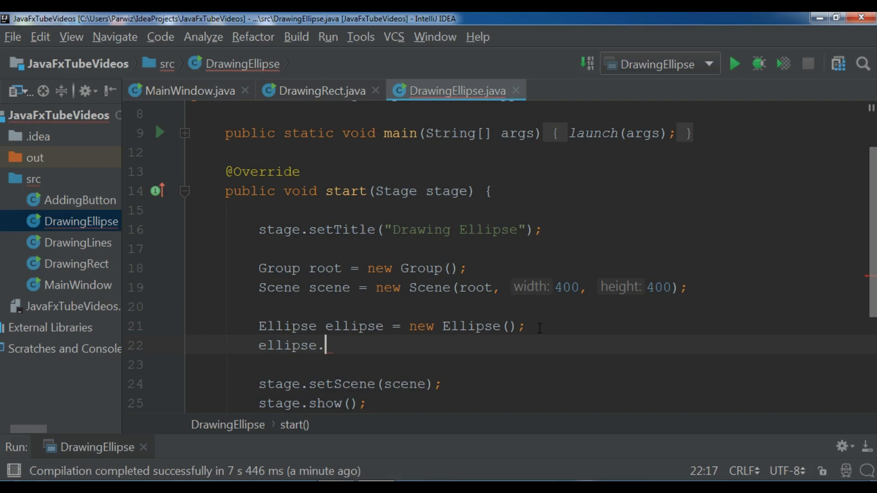
type("set")
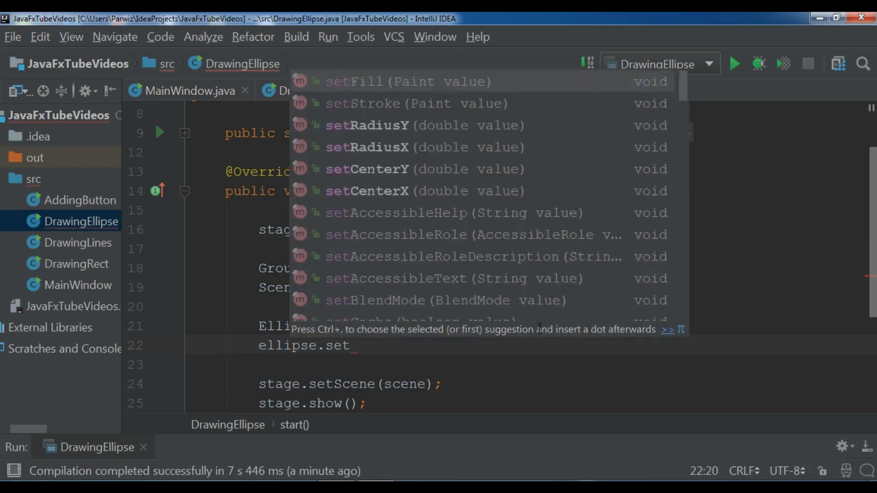
type("Strok")
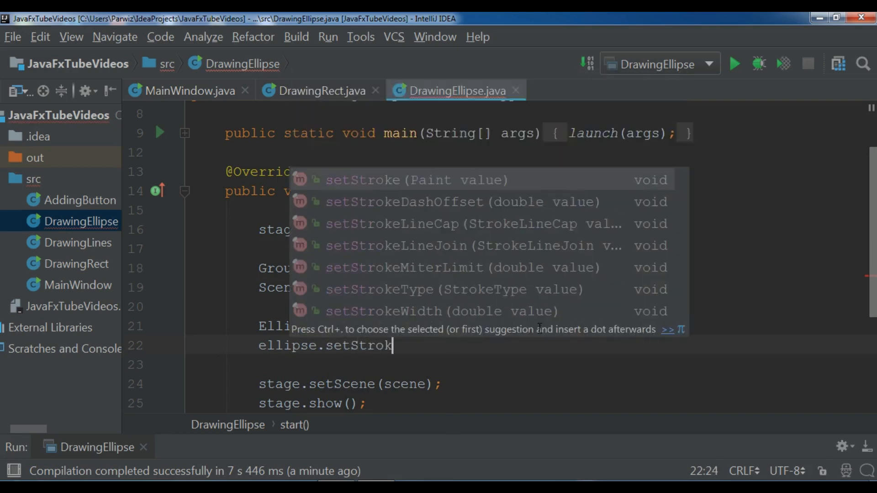
key("Enter")
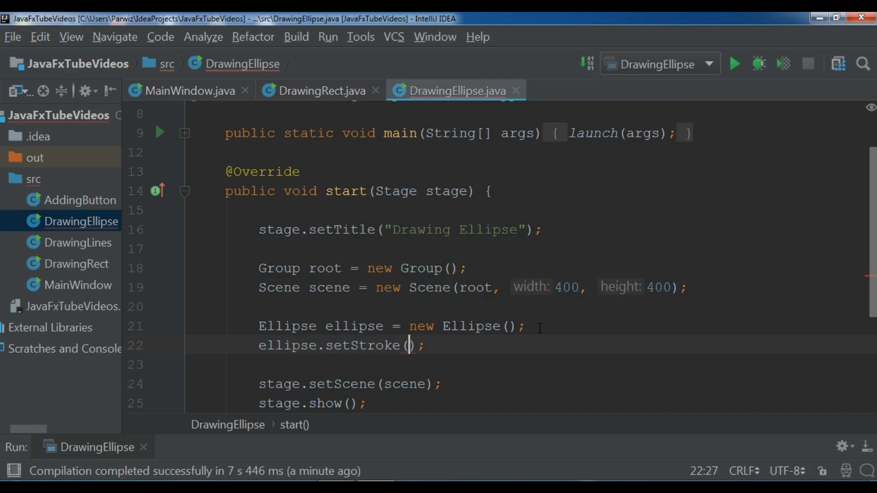
type("C")
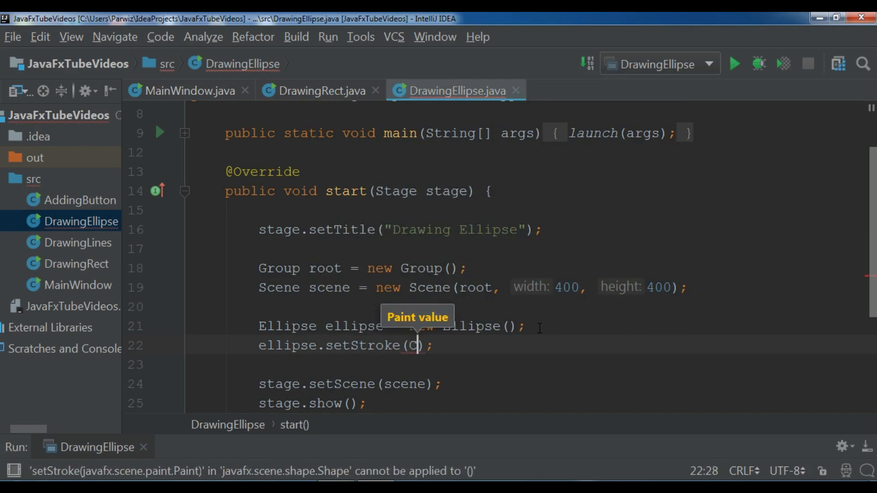
type("Color.")
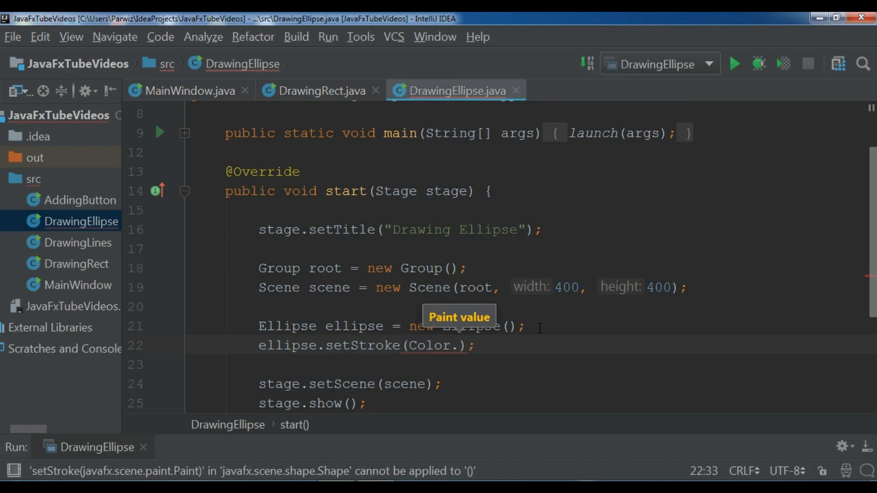
type("RED")
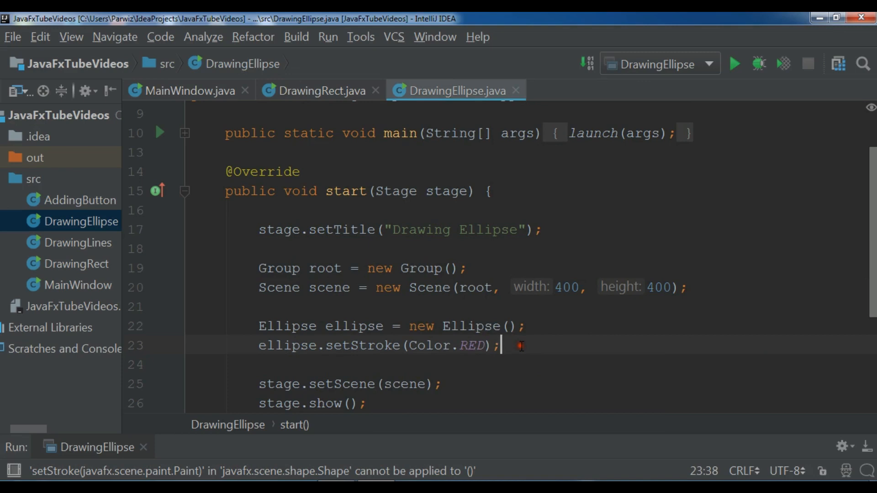
Add ellipse.setFill(Color.GREEN); and leave a blank line ready below
key("enter")
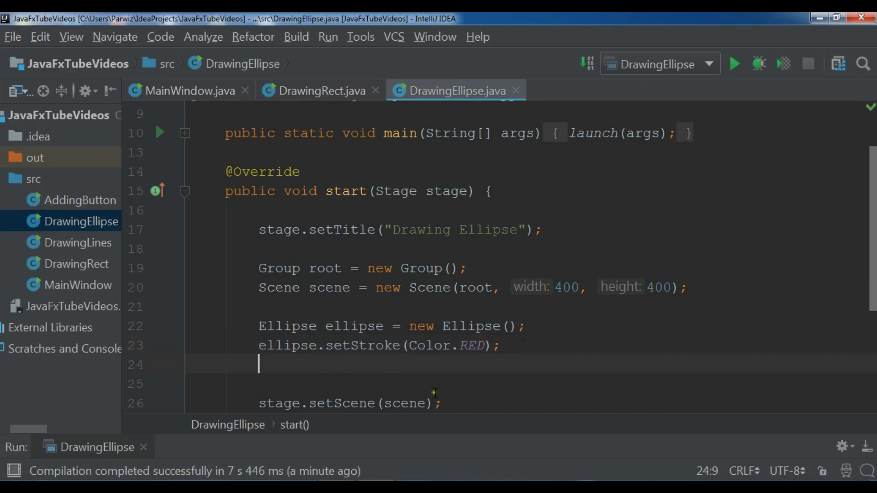
mouse_move(453, 396)
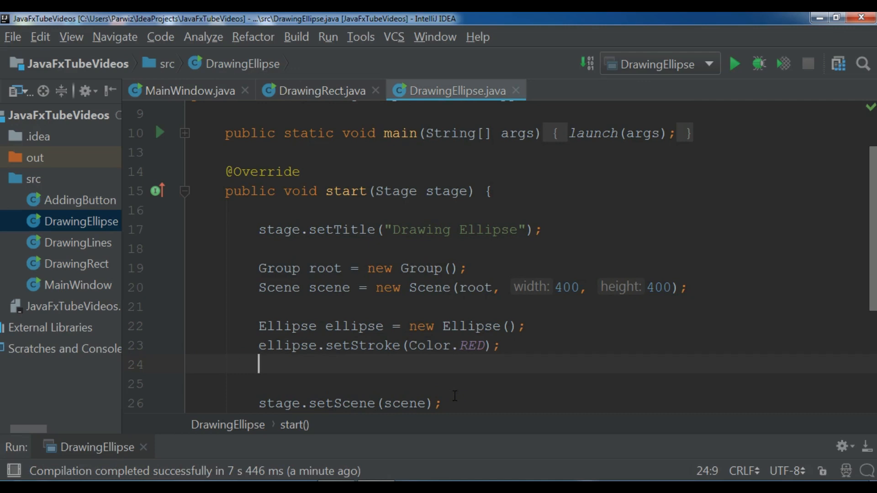
type("el")
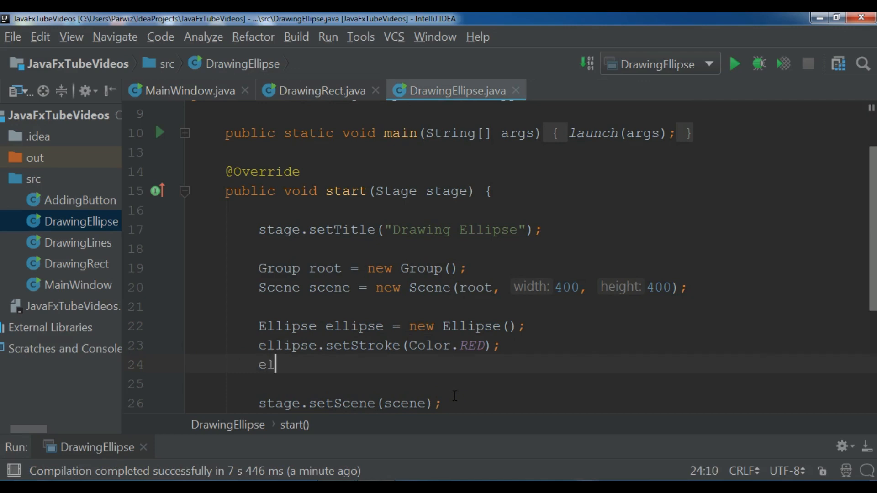
type("lipse.")
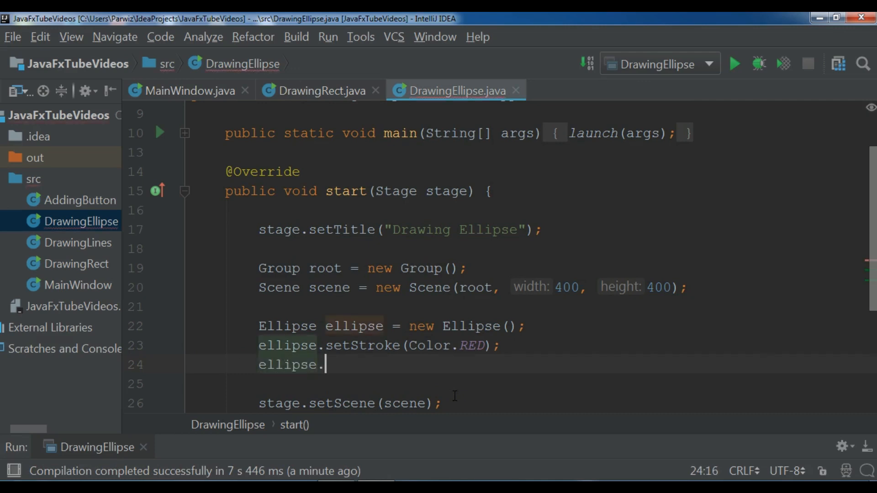
type("setF")
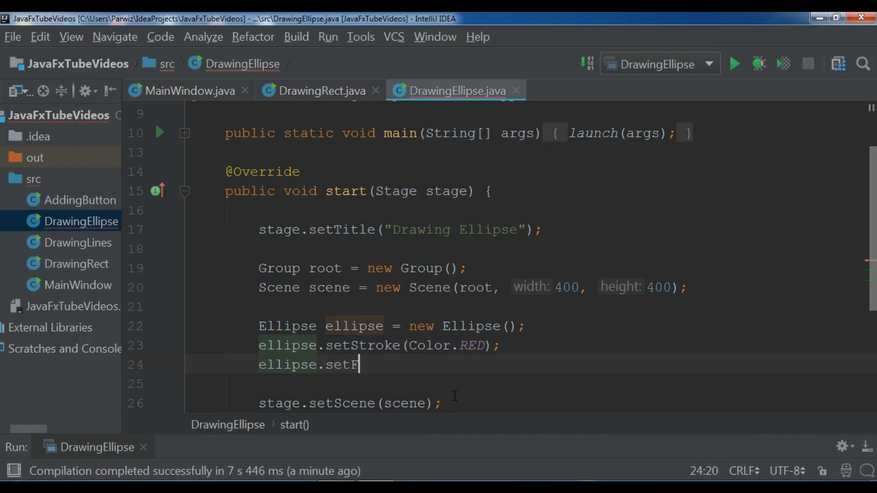
key("Backspace")
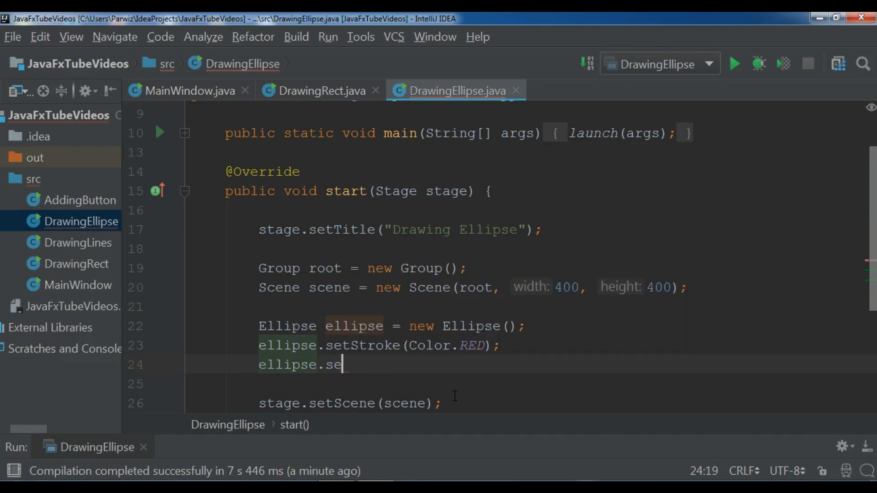
key("BackSpace")
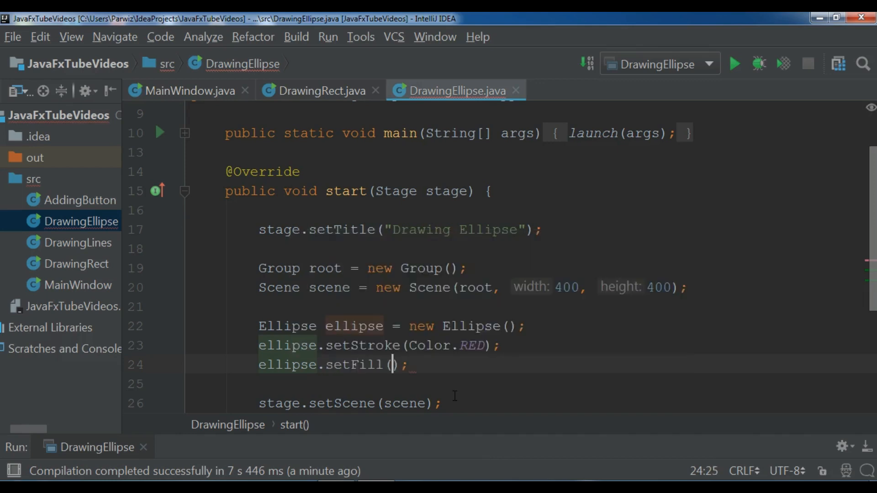
type("Color.")
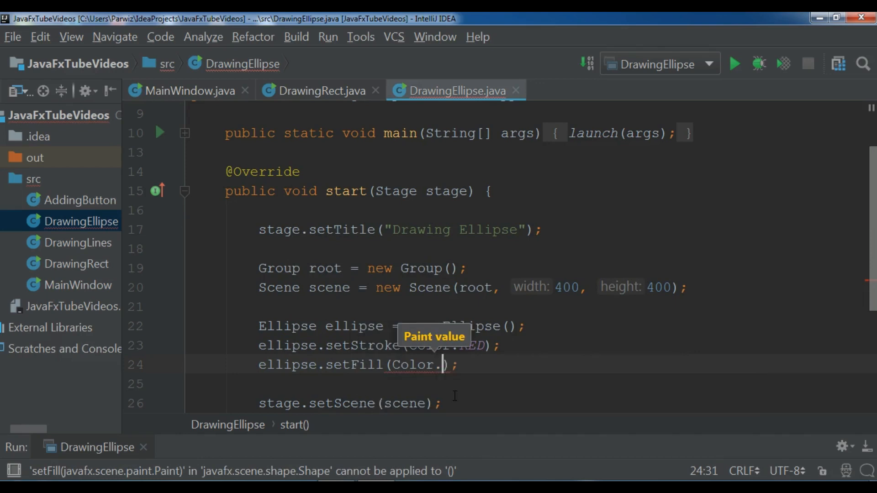
type("GREEN")
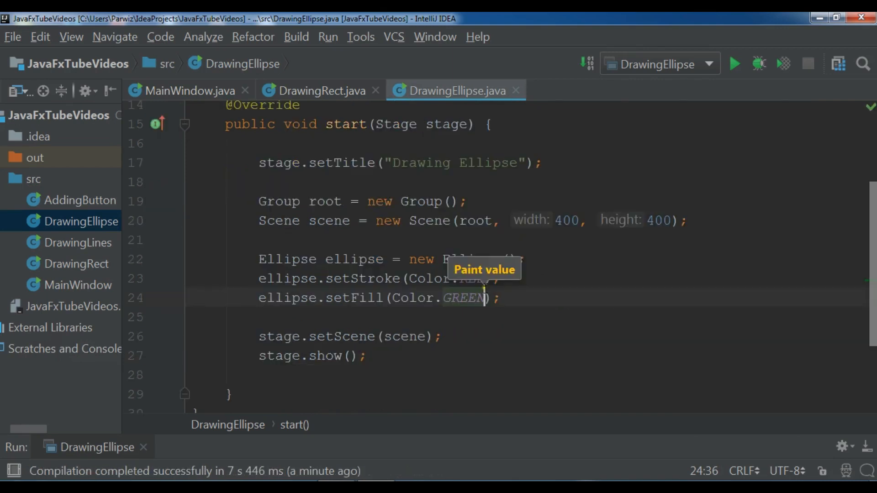
left_click(503, 297)
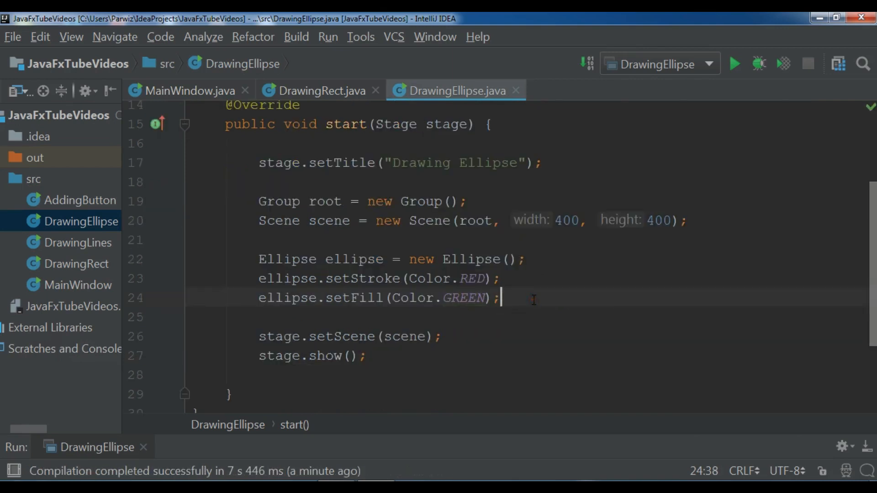
key("enter")
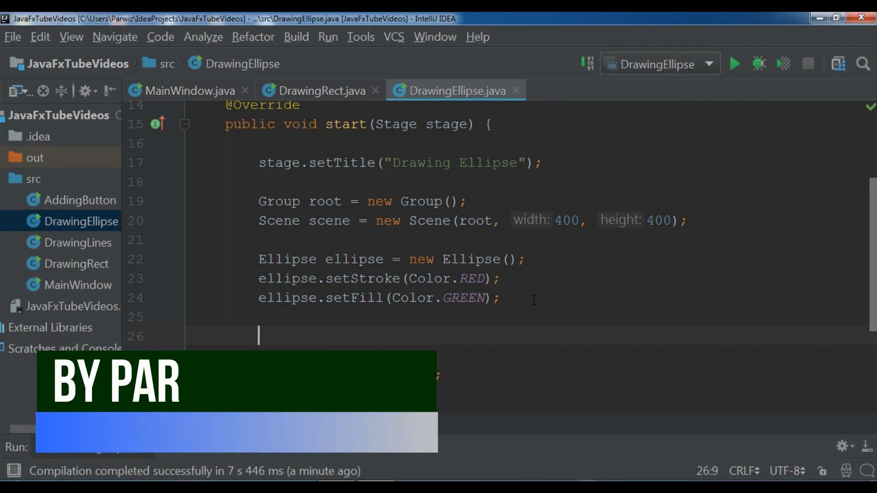
Set the ellipse's centre X to 250 with ellipse.setCenterX(250);
type("ellipse.")
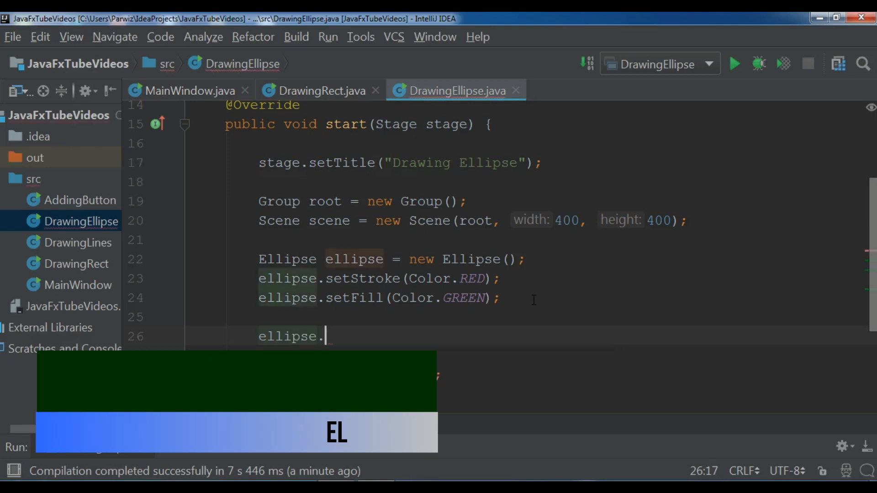
type("setCenterX();")
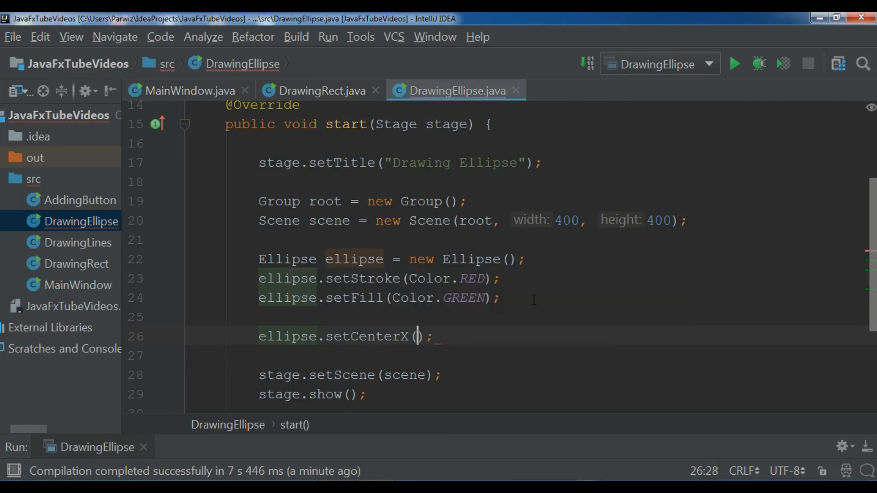
type("250")
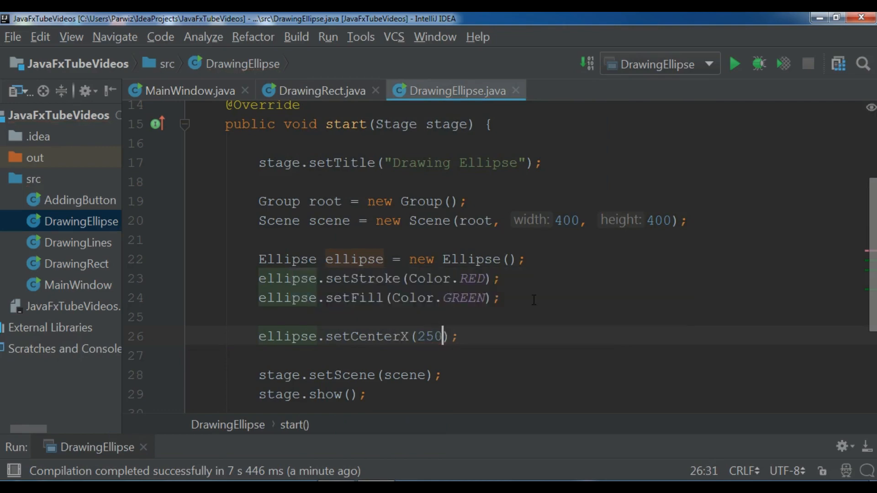
Set the ellipse's centre Y to 115 with ellipse.setCenterY(115);
type("ell")
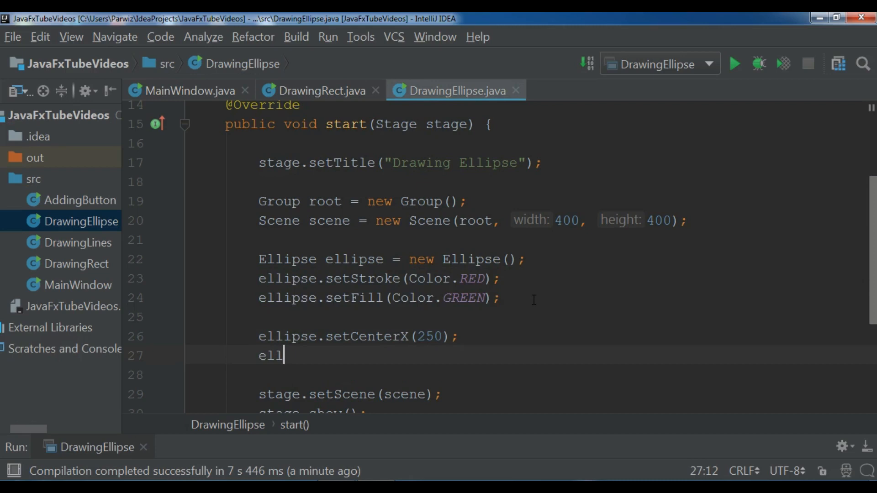
type("ipse.")
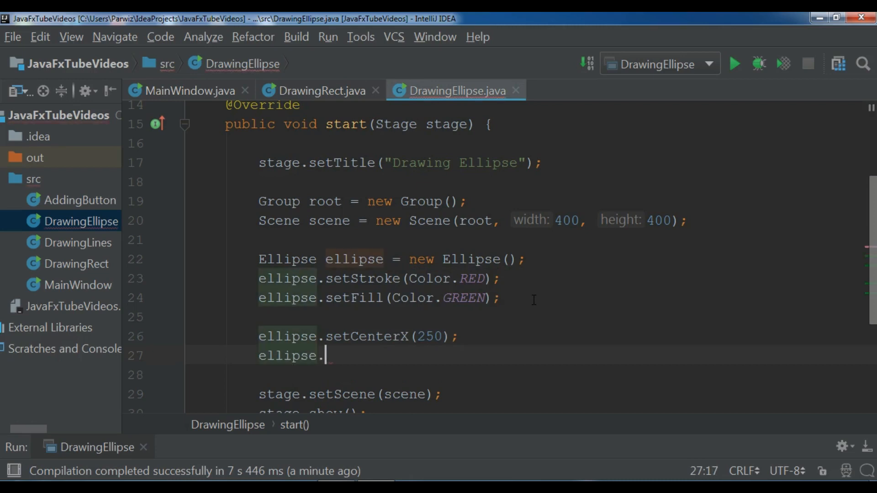
type("set")
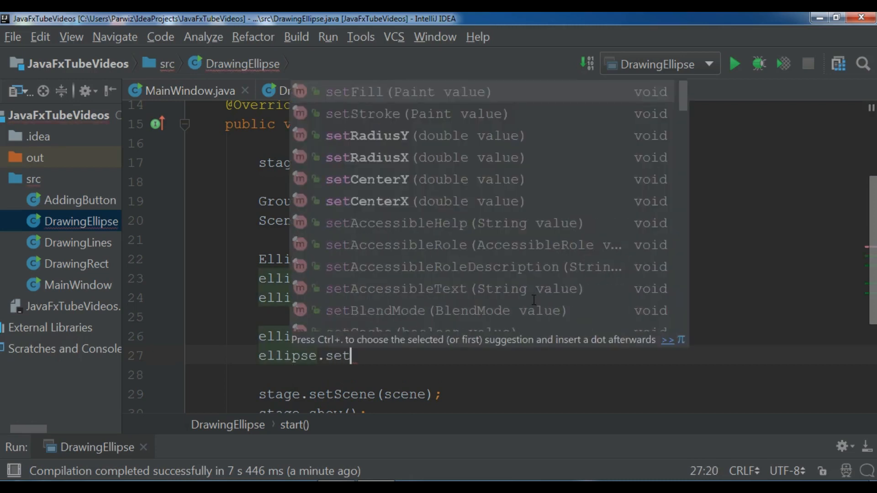
type("CenterY(11);")
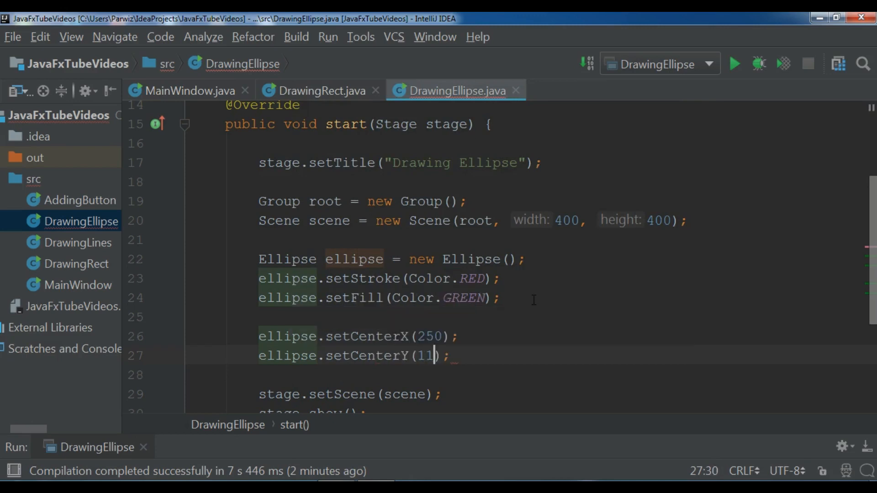
type("5")
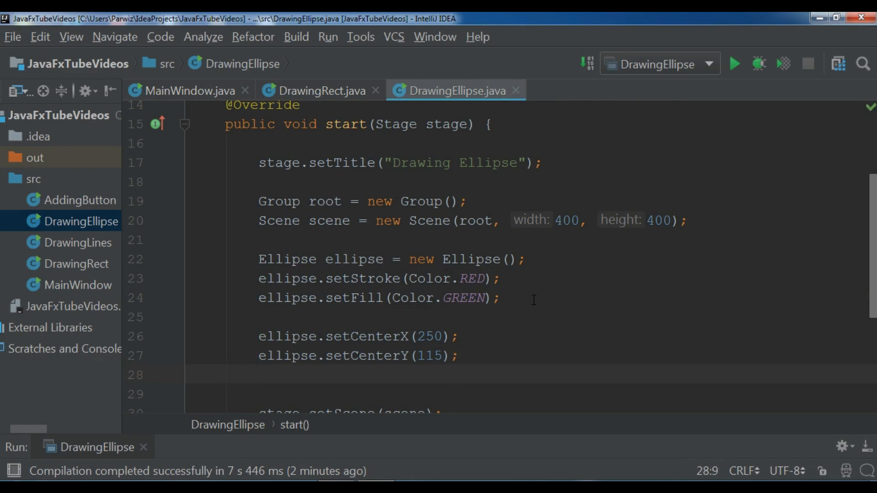
Add ellipse.setRadiusX(60); choosing the method from completion
type("elli")
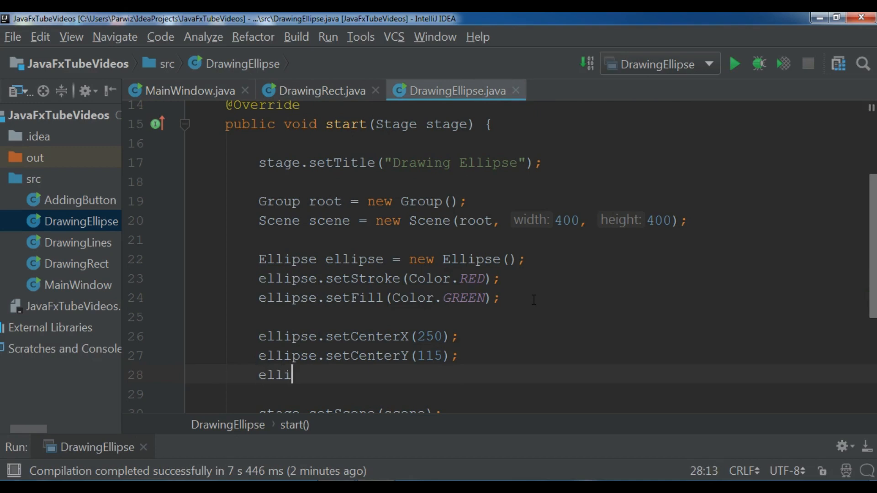
type("pse.")
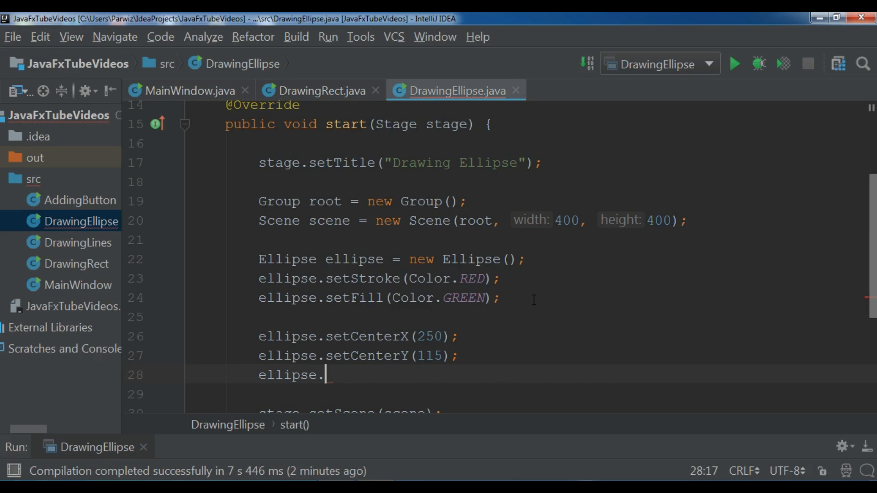
type("se")
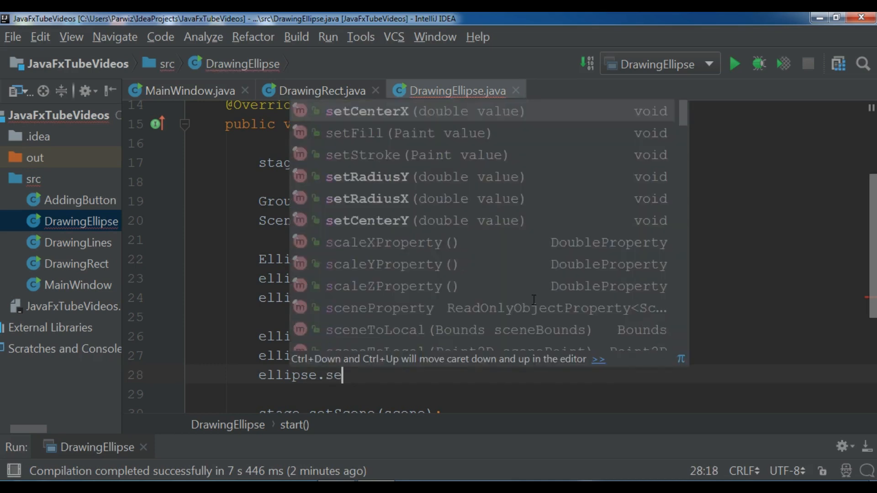
type("t")
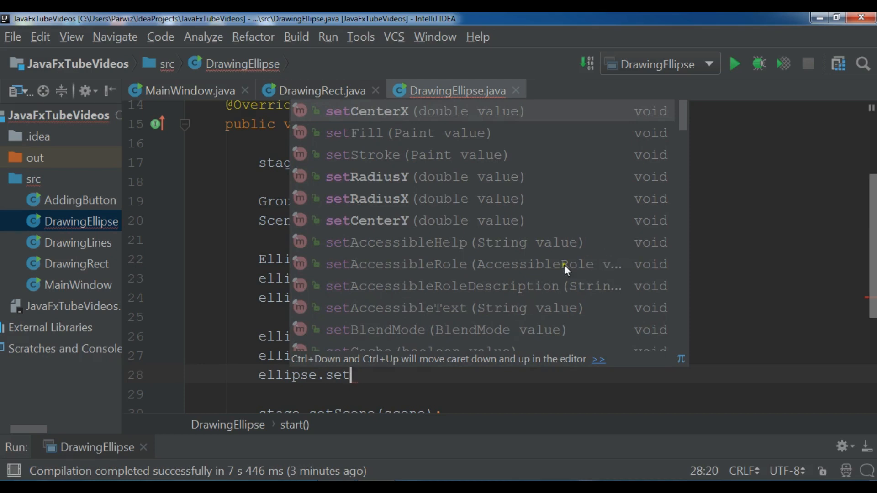
mouse_move(563, 334)
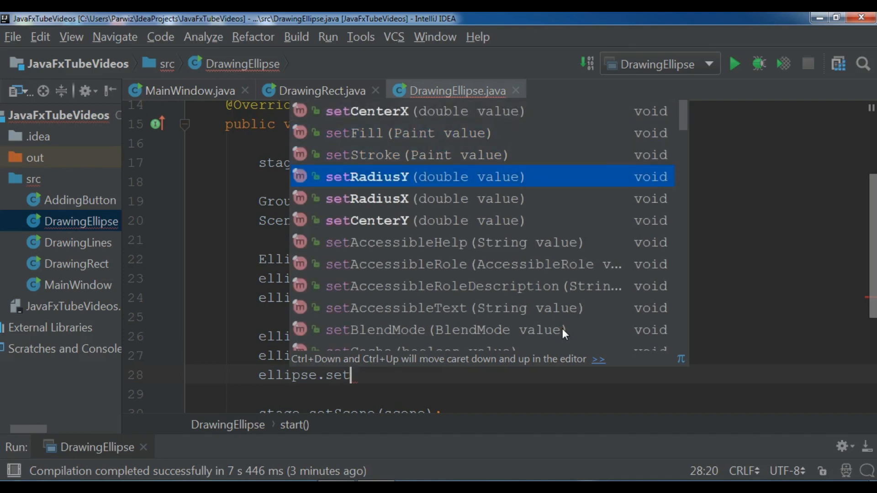
key("Down")
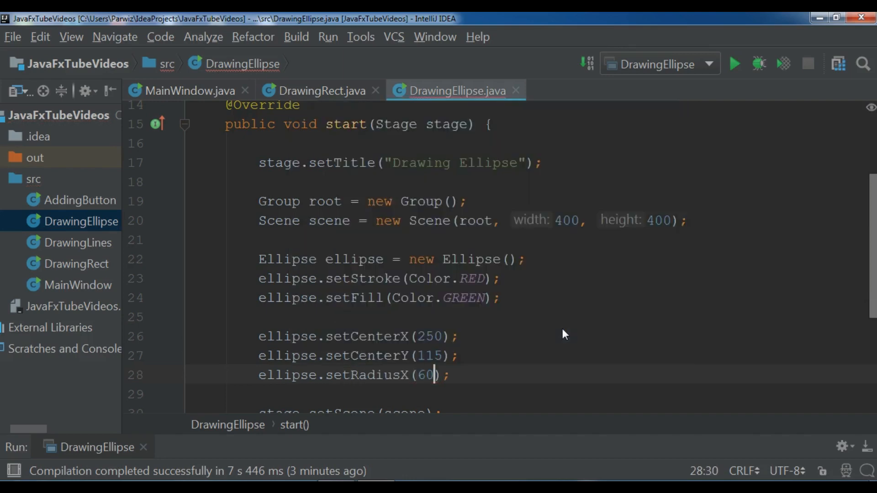
key("enter")
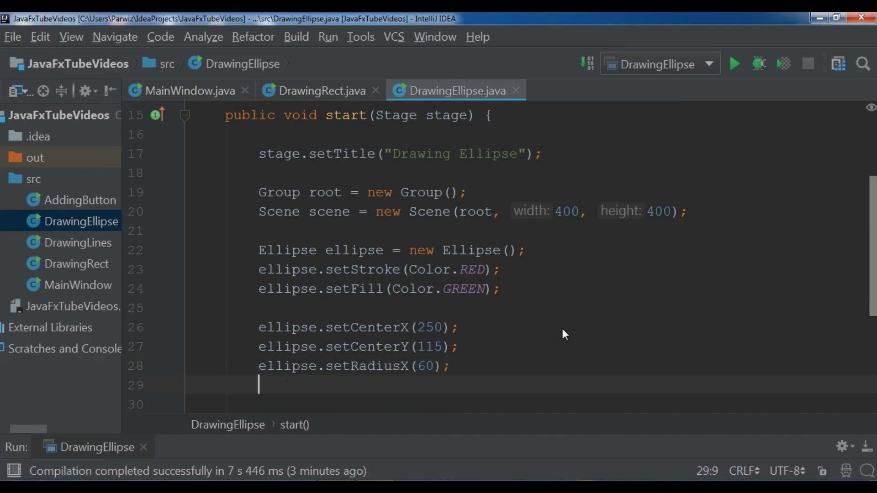
Add ellipse.setRadiusY(40); and begin the next line with root
type("ellips")
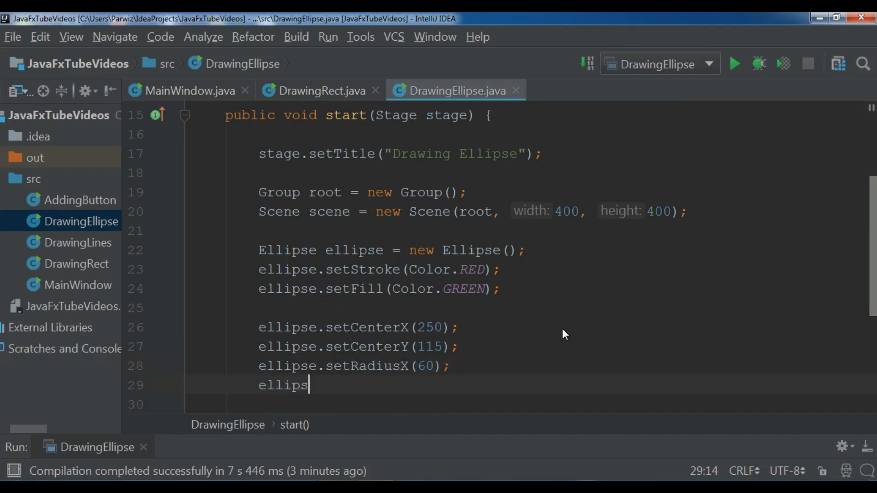
type("e.setRadi\\")
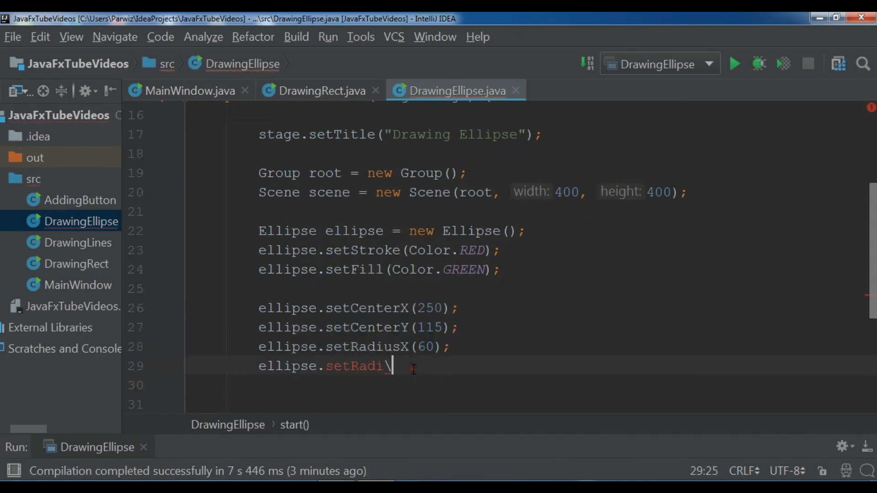
key("BackSpace")
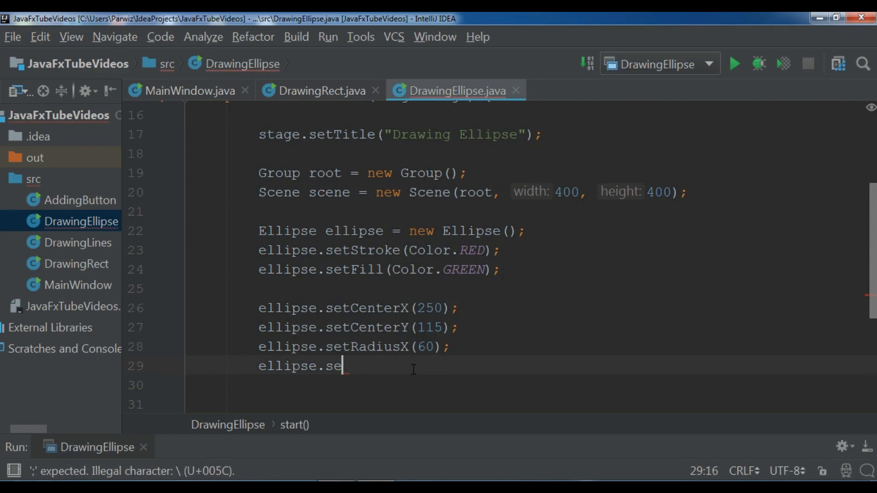
type("s")
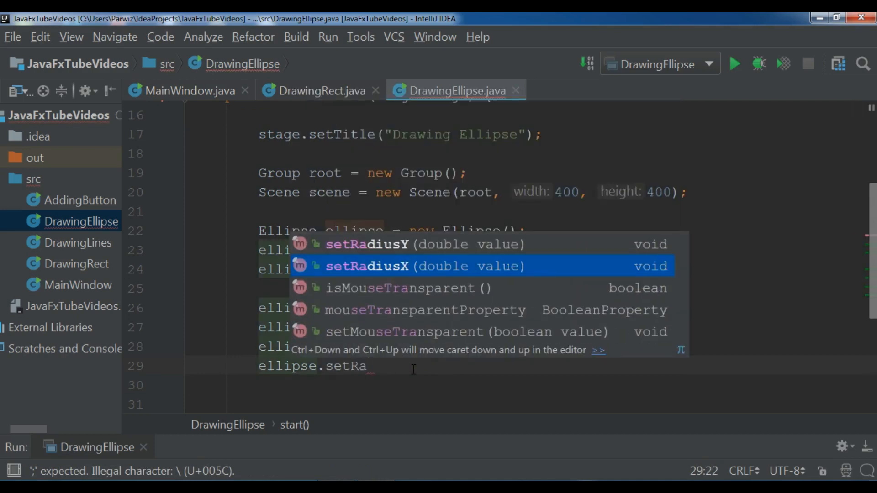
key("Up")
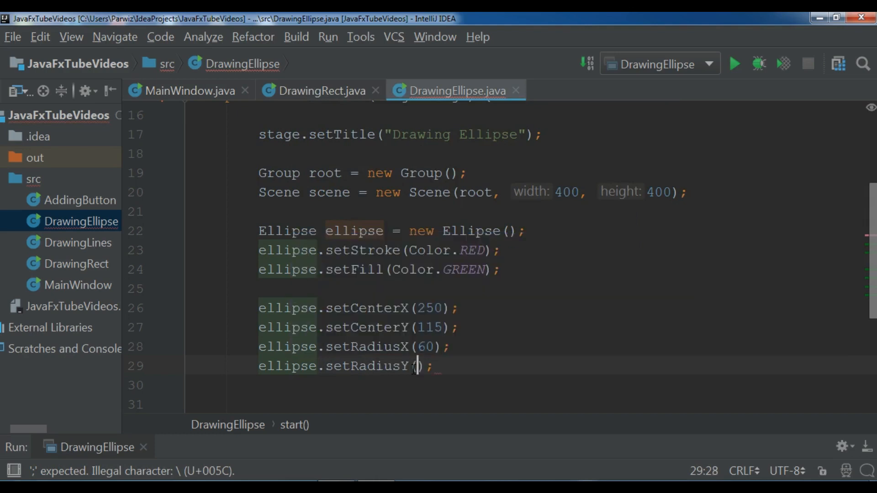
type("40")
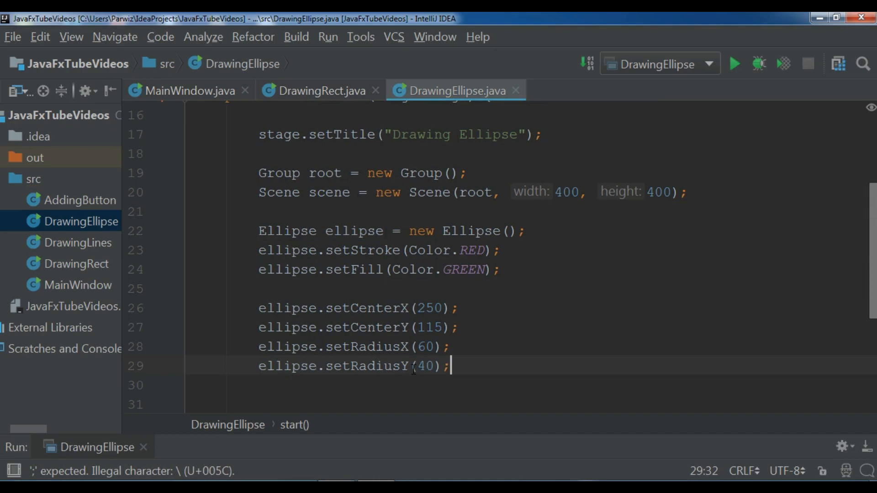
type("root")
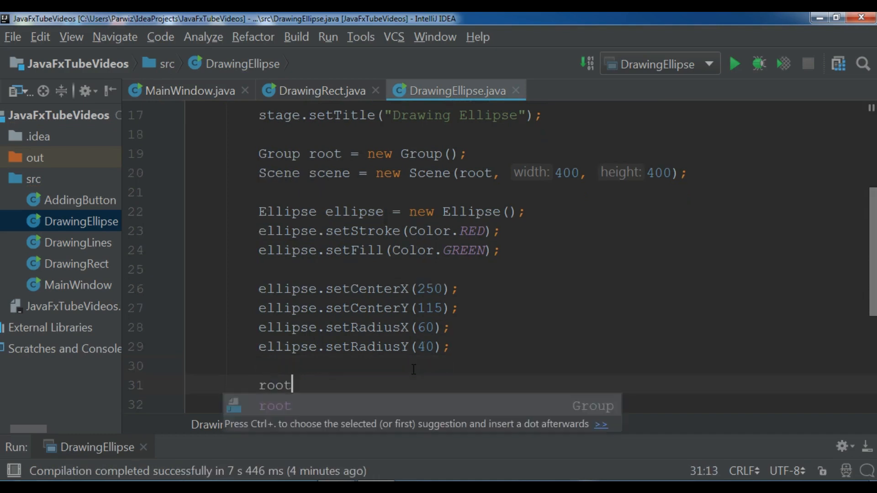
Complete root.getChildren().add(ellipse); so the ellipse joins the root group
type(".getChildren(")
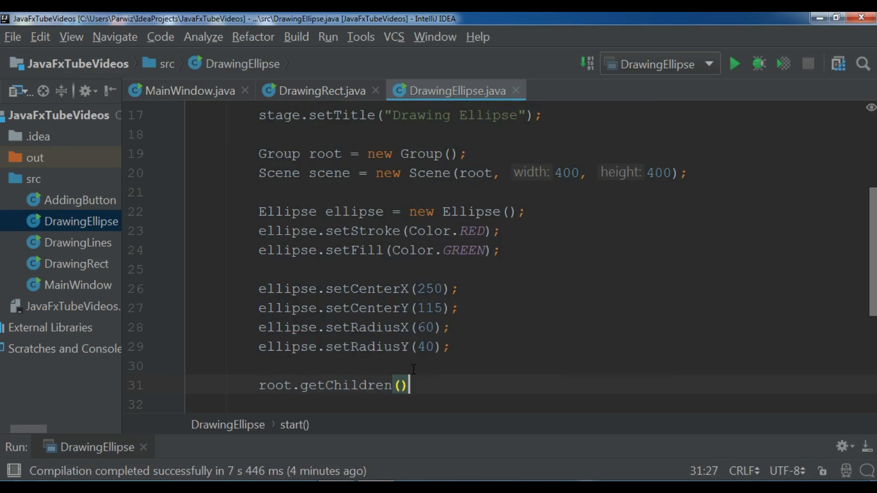
type(".add(")
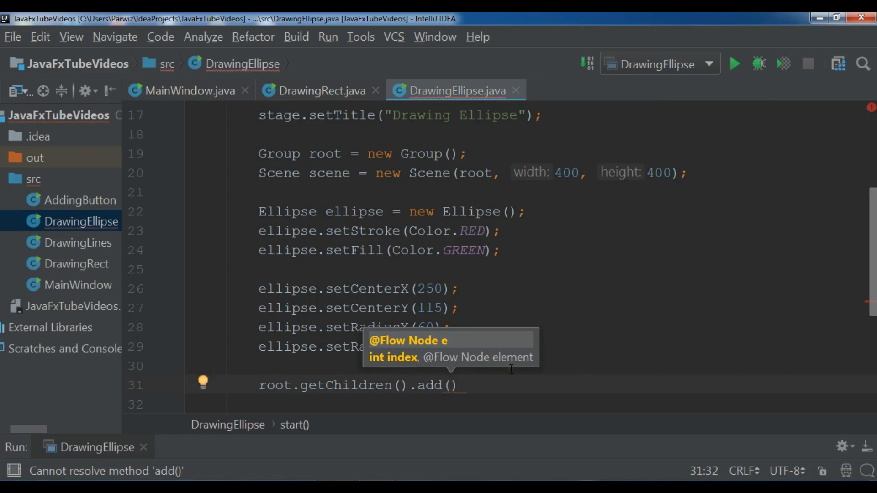
type("ellipse")
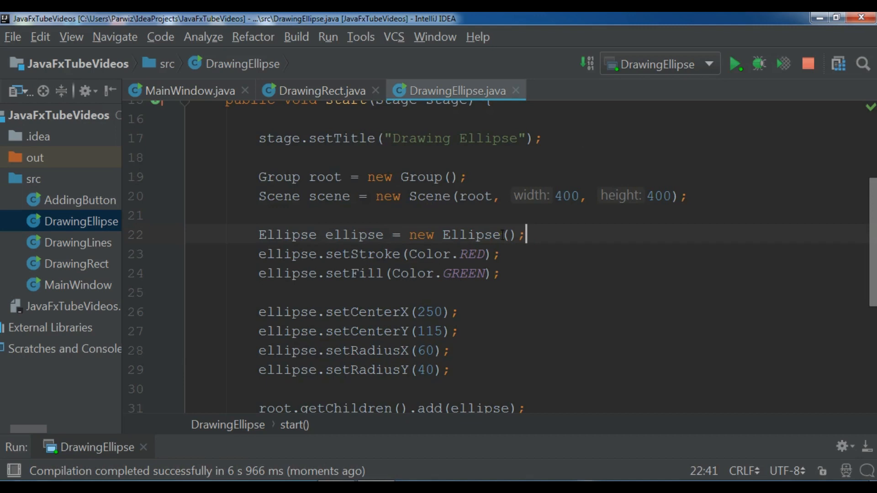
Bring up the Drawing Ellipse window showing the green, red-outlined ellipse and reposition it
left_click(736, 63)
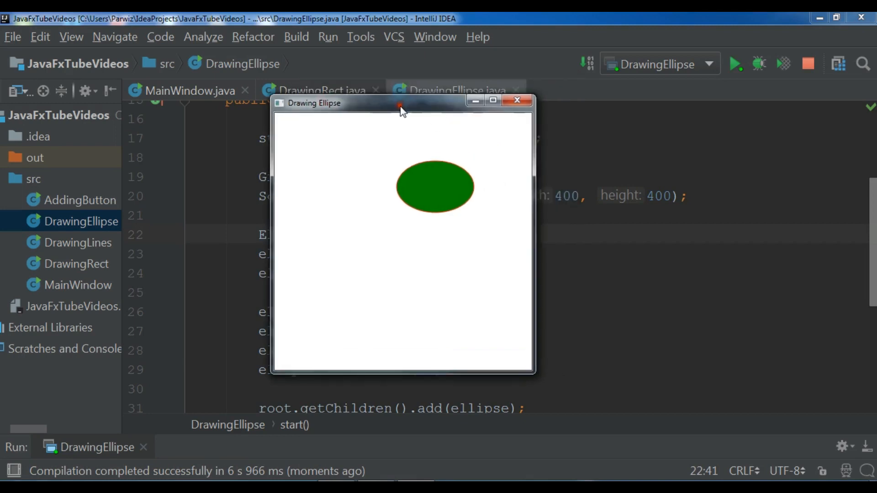
mouse_move(432, 179)
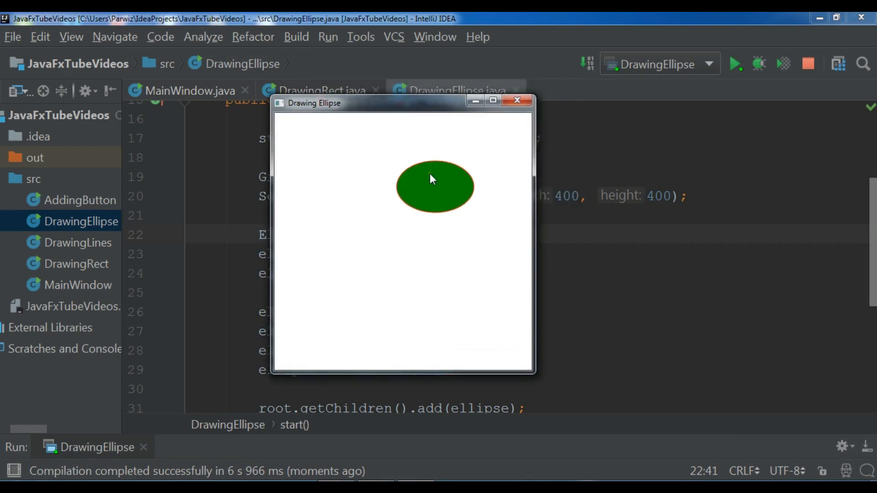
mouse_move(433, 184)
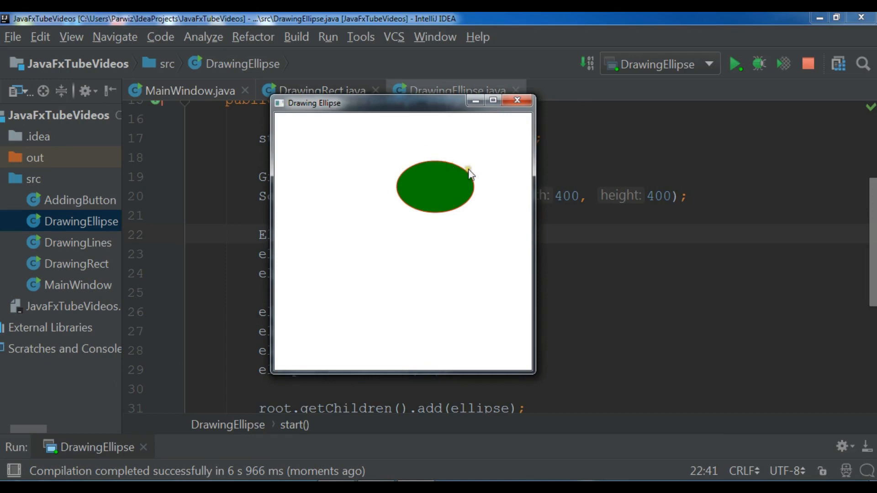
mouse_move(474, 175)
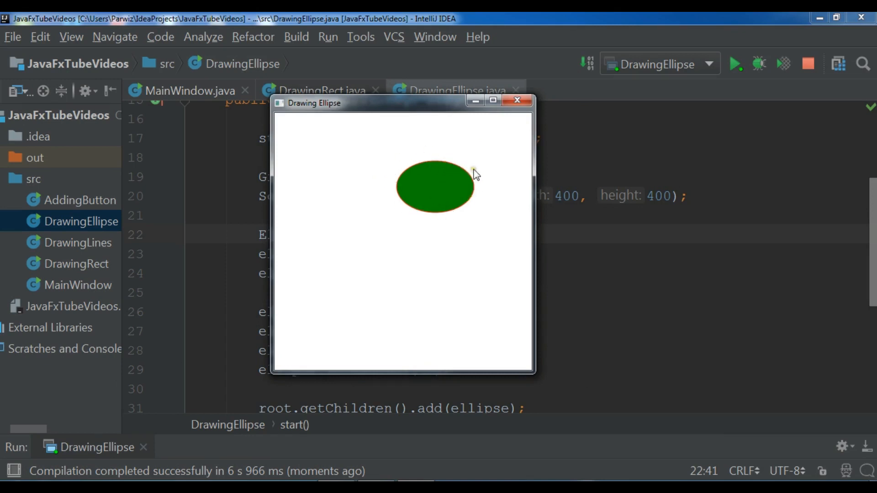
left_click_drag(310, 103, 433, 141)
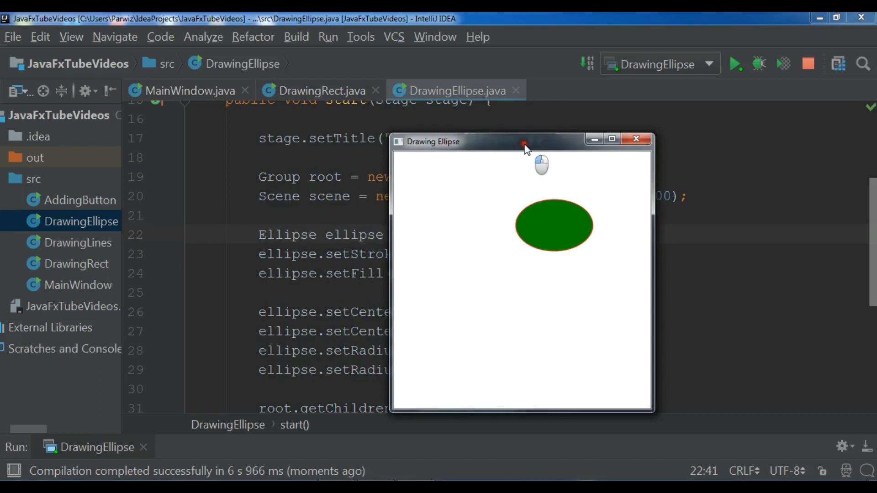